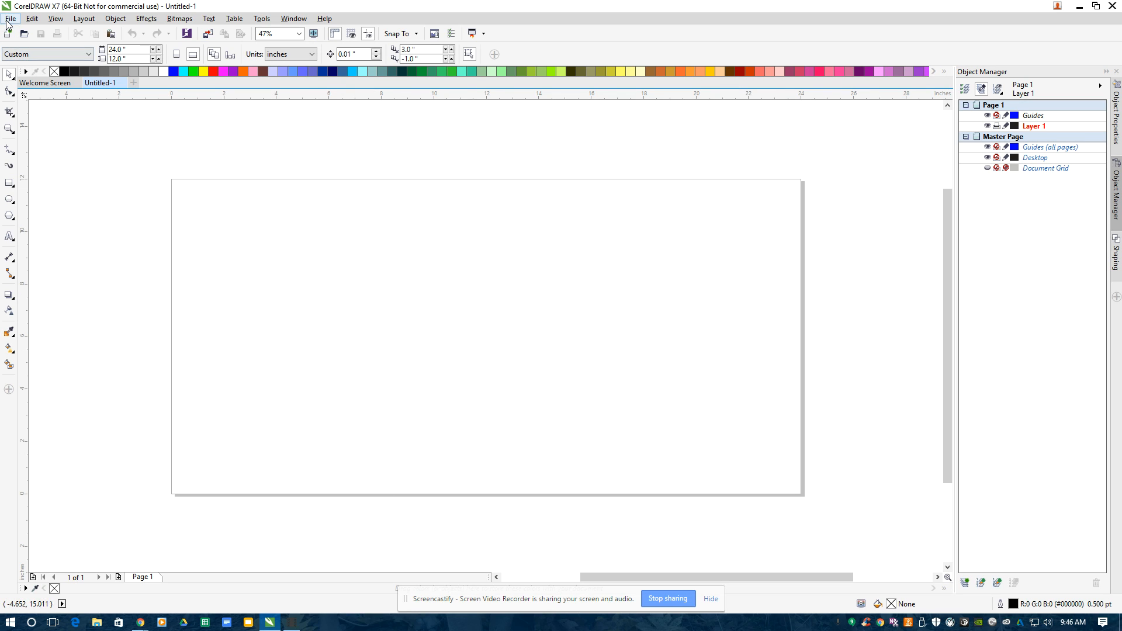
- Create a new 24 by 12 inch document with RGB primary color mode
click(11, 18)
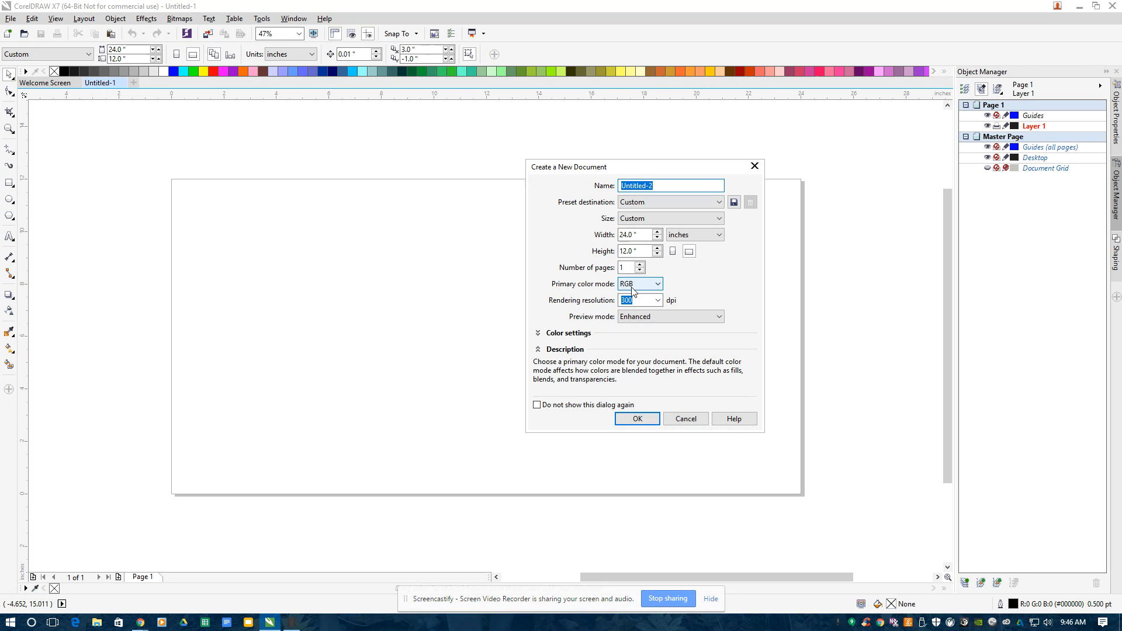
mouse_move(651, 292)
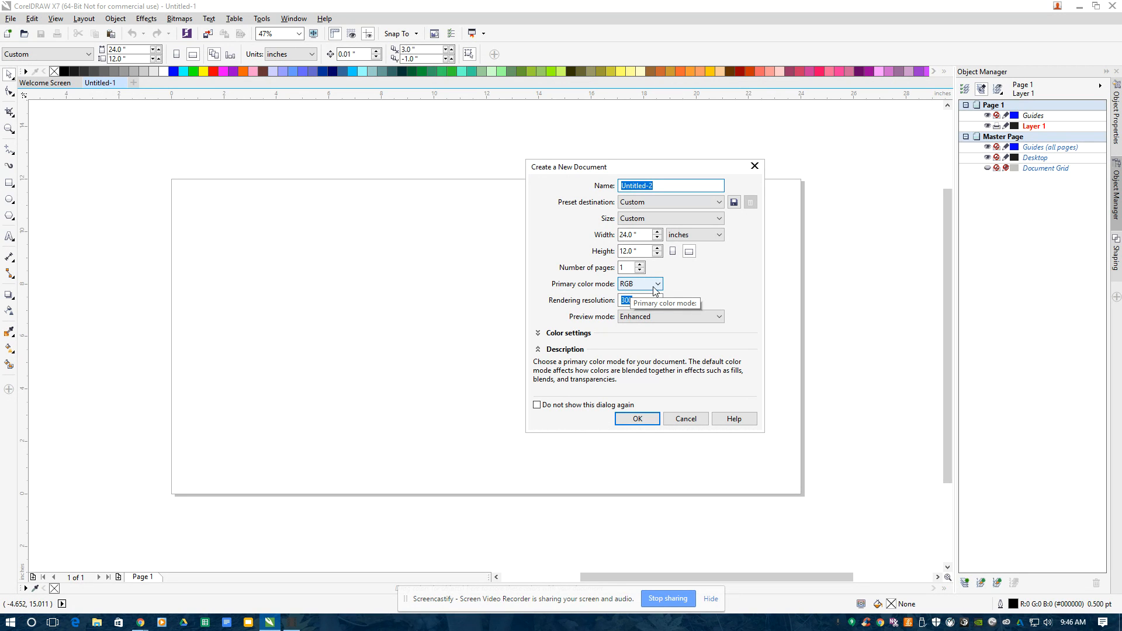
click(656, 283)
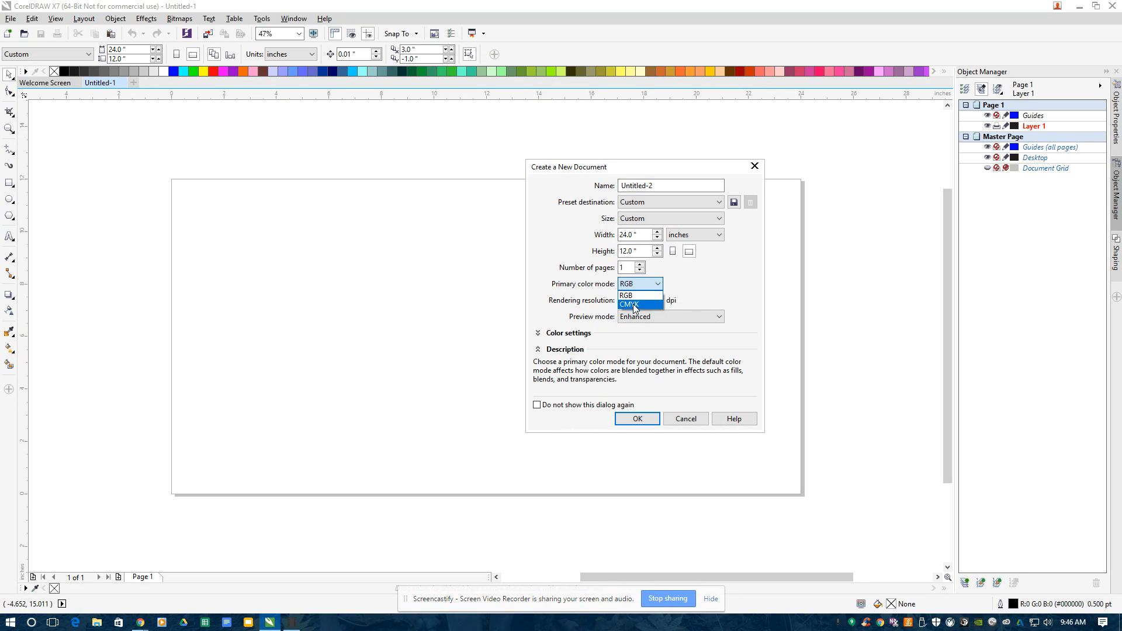
click(625, 296)
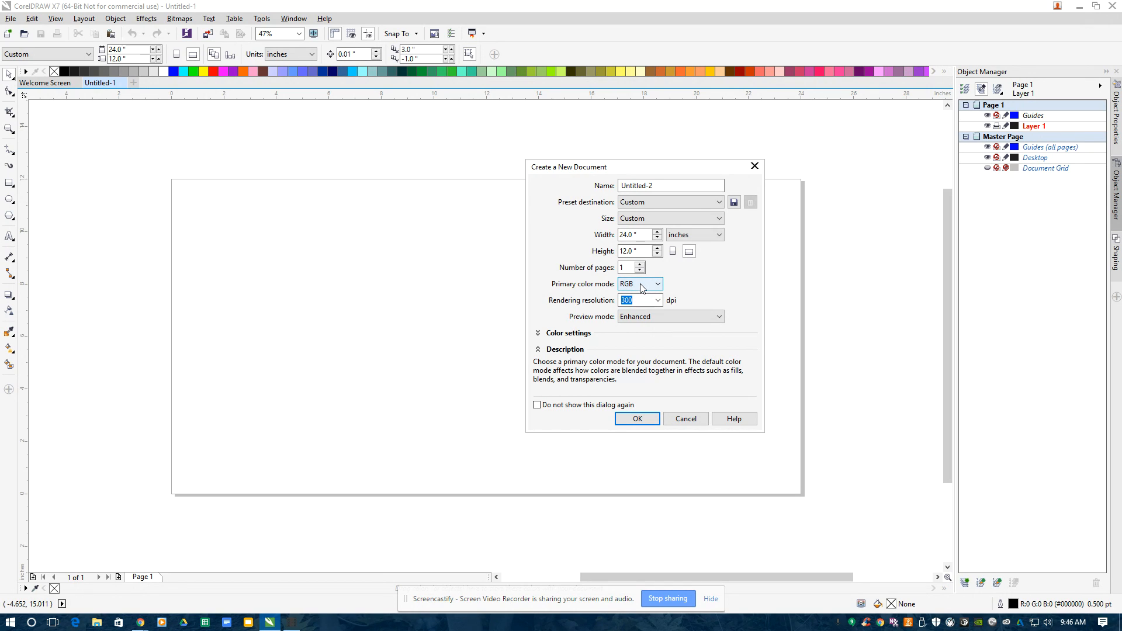
mouse_move(641, 284)
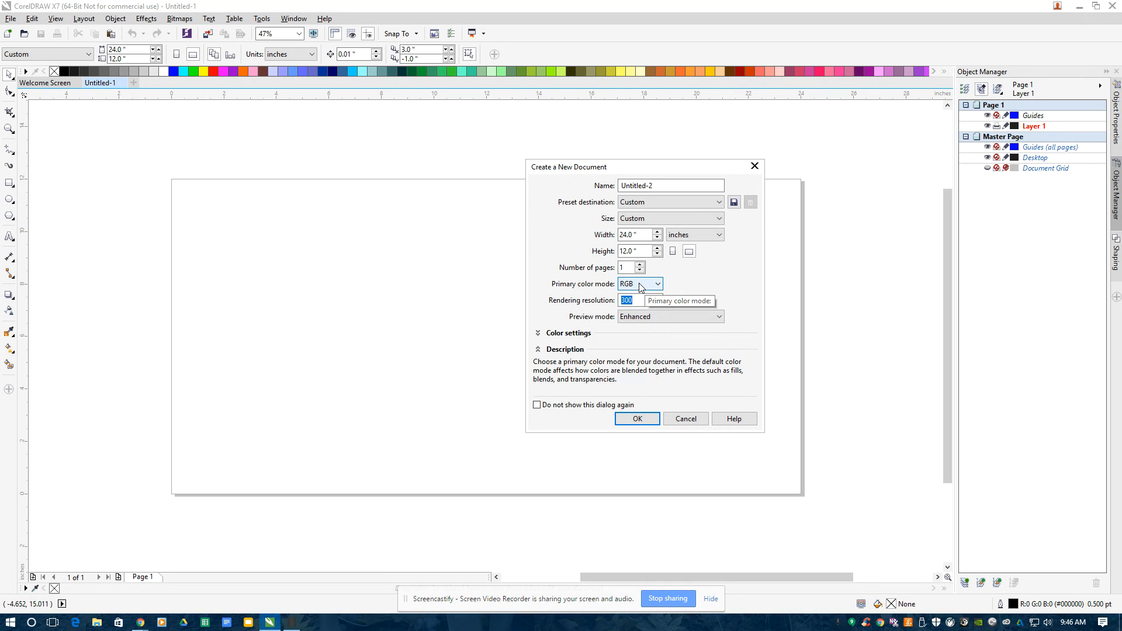
click(636, 418)
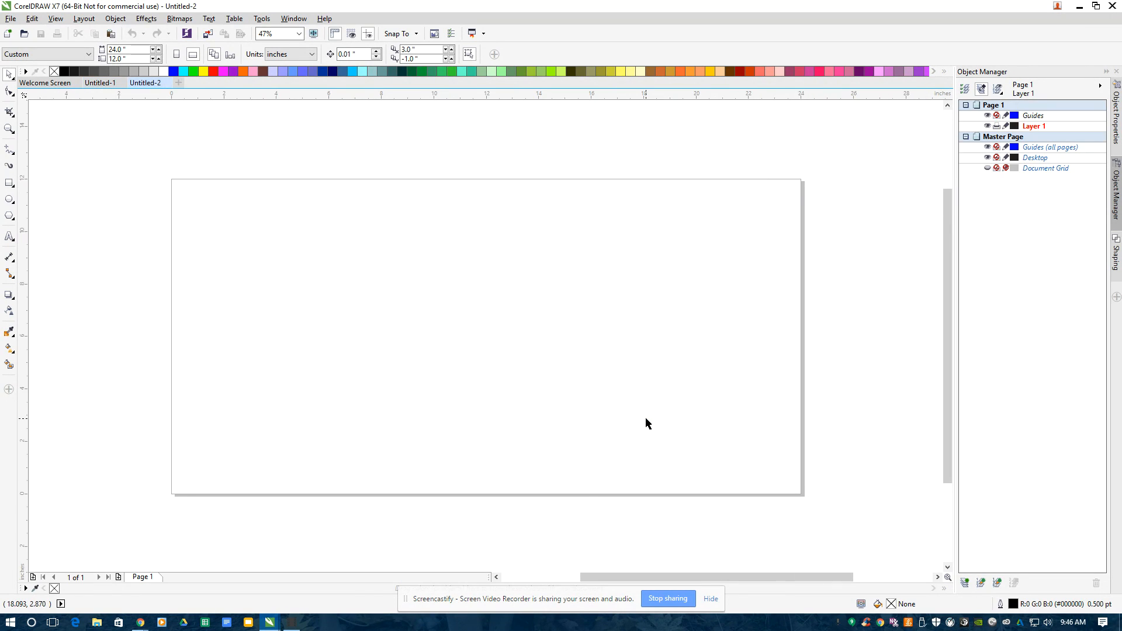
mouse_move(428, 373)
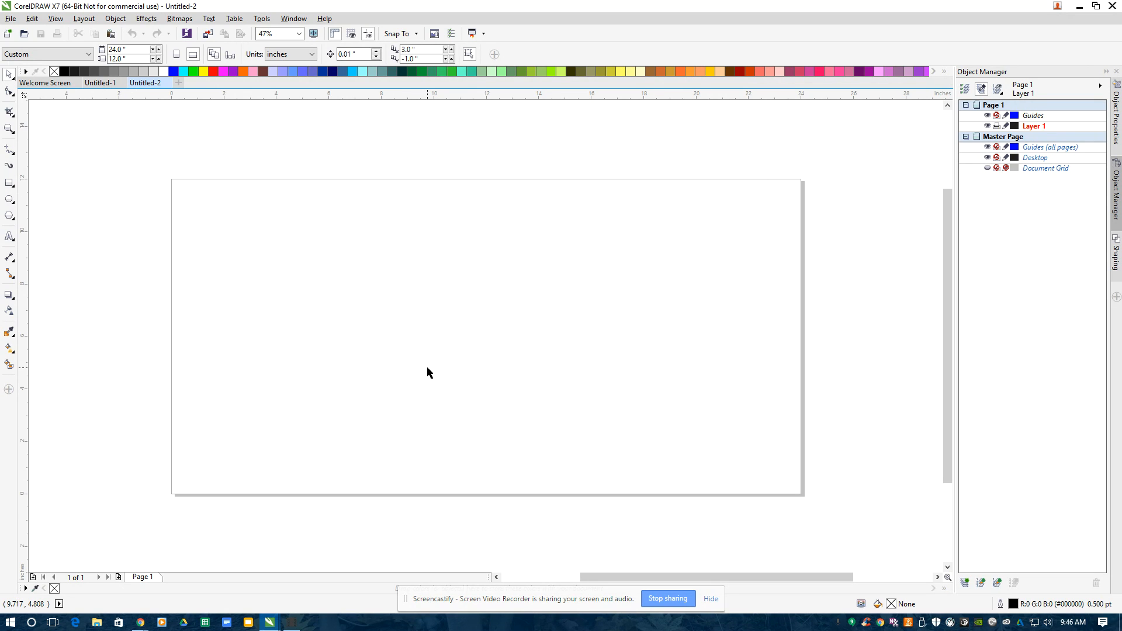
mouse_move(279, 239)
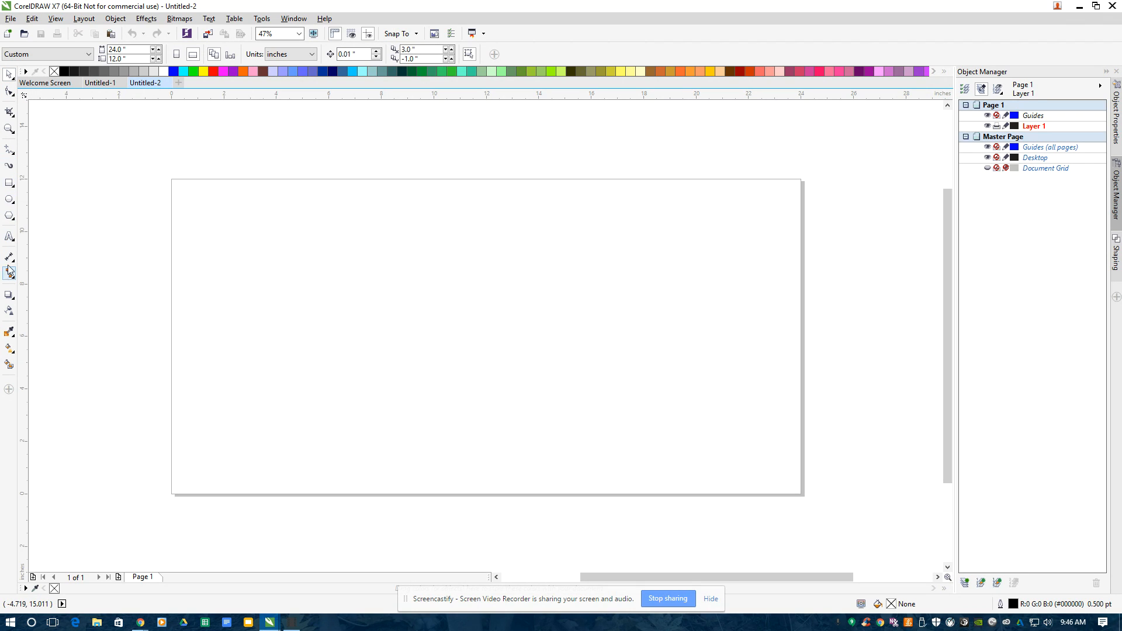
mouse_move(9, 199)
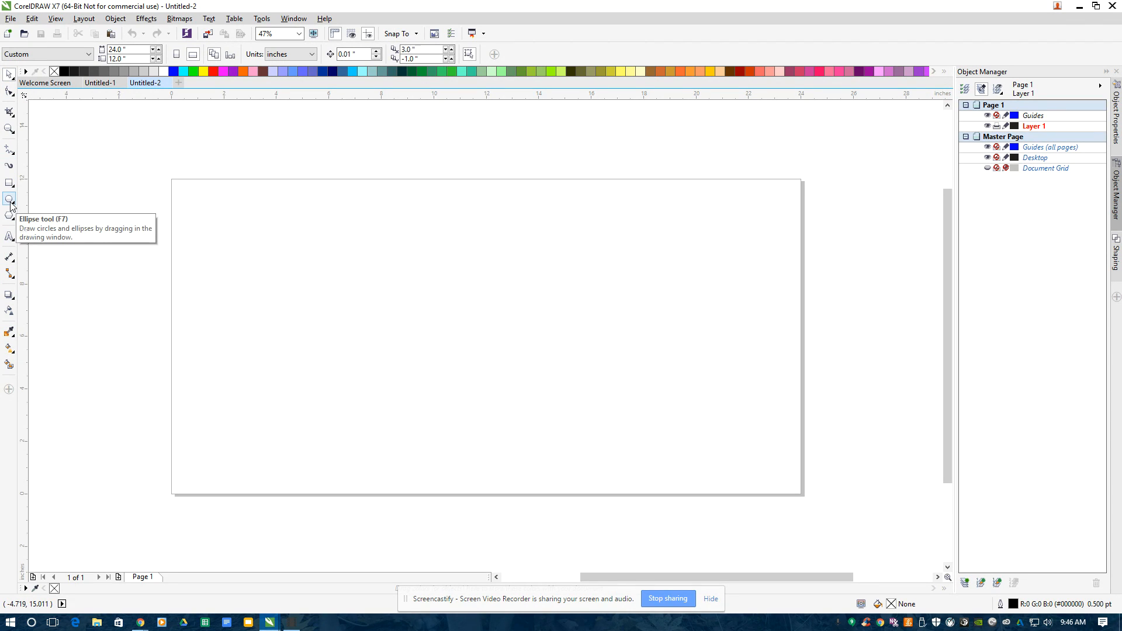
- Draw an ellipse near the page's top-left and size it to exactly 2.0 by 2.0 inches
click(9, 199)
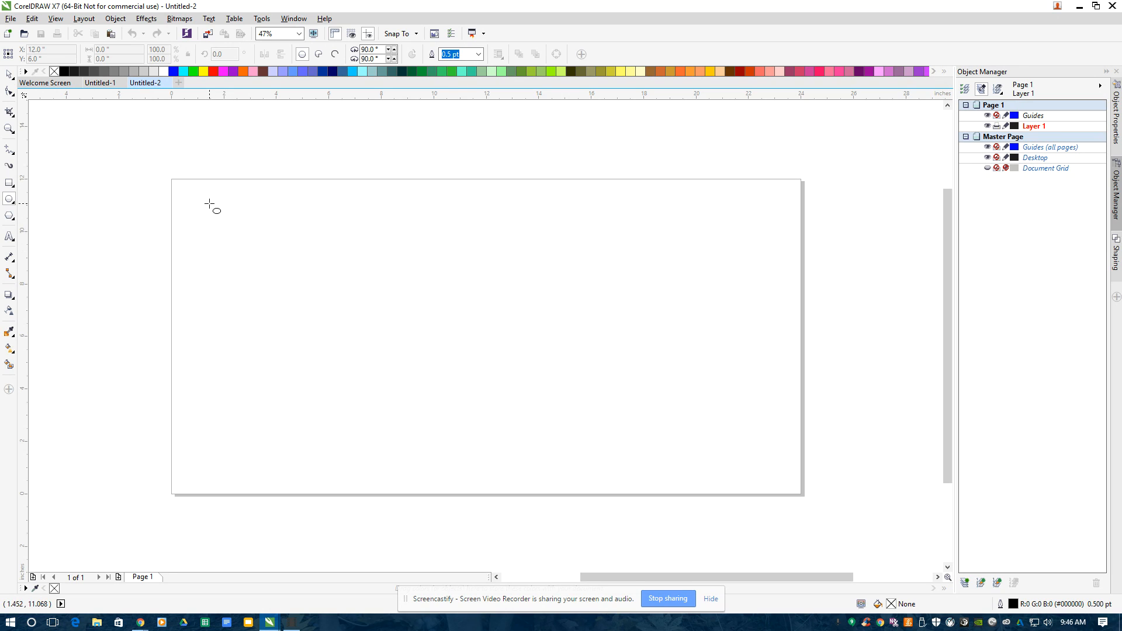
drag(208, 206, 257, 254)
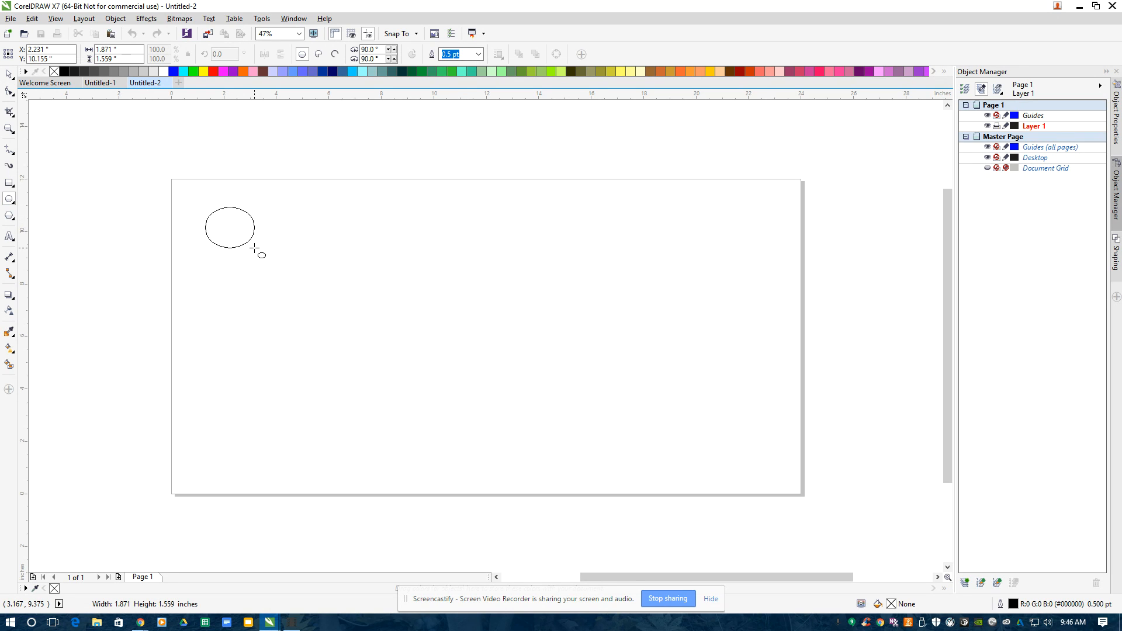
click(229, 228)
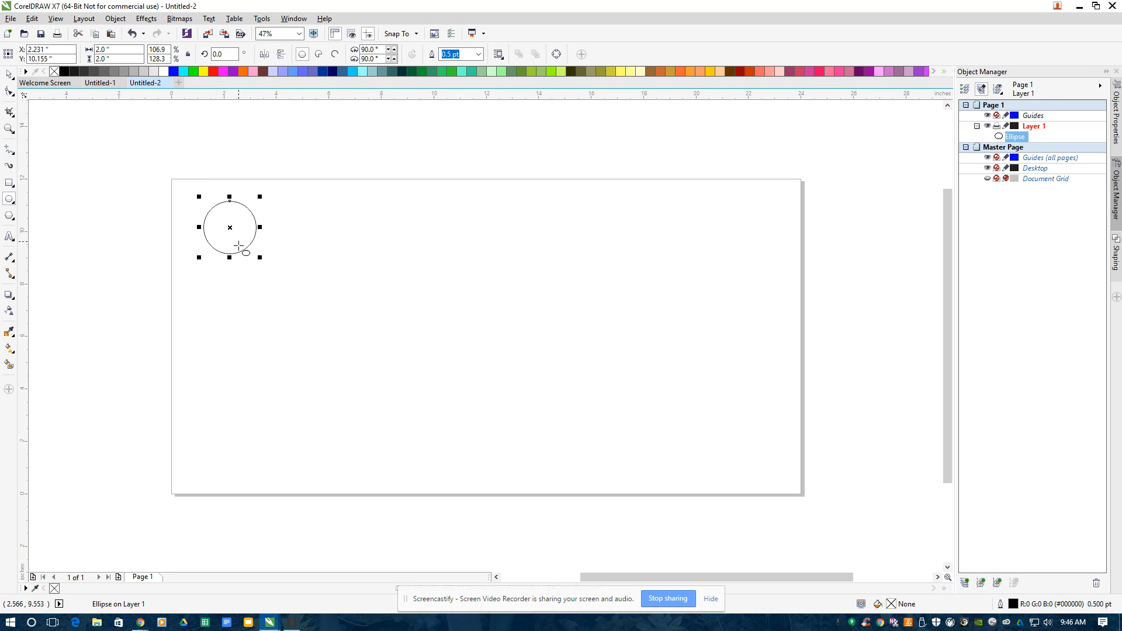
mouse_move(199, 226)
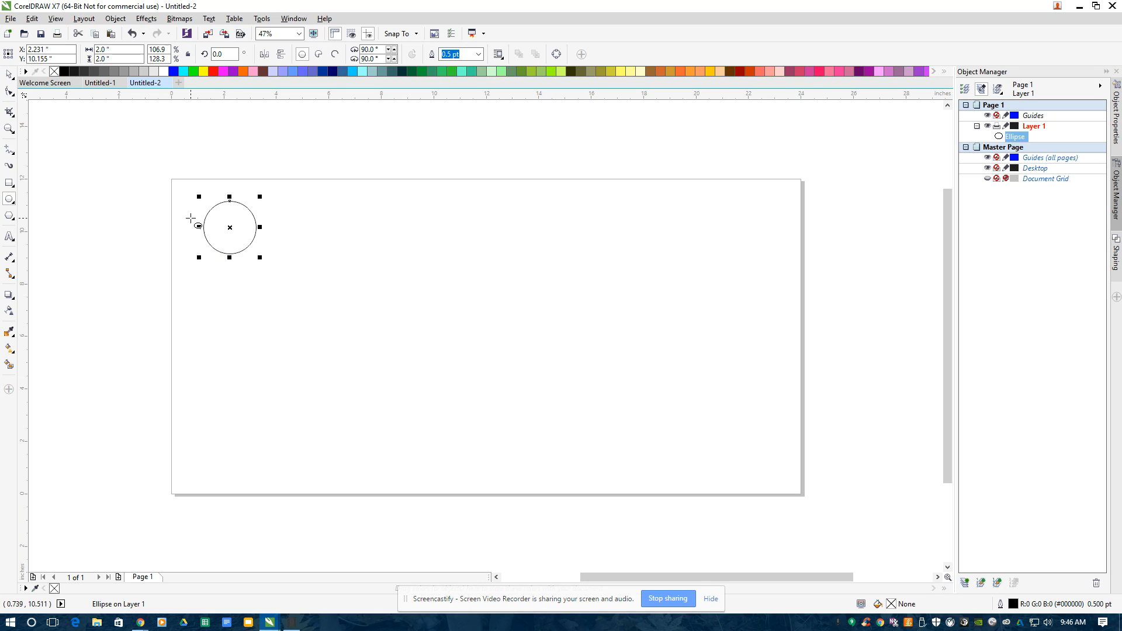
mouse_move(1093, 152)
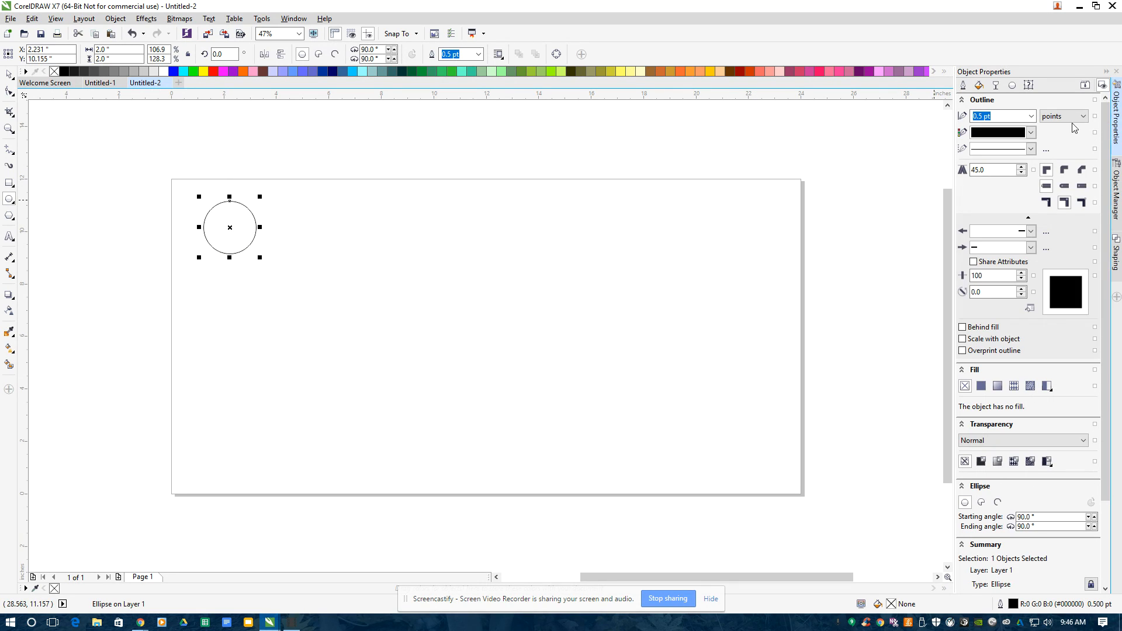
- Give the 2-inch circle a red Hairline outline in Object Properties
click(1030, 116)
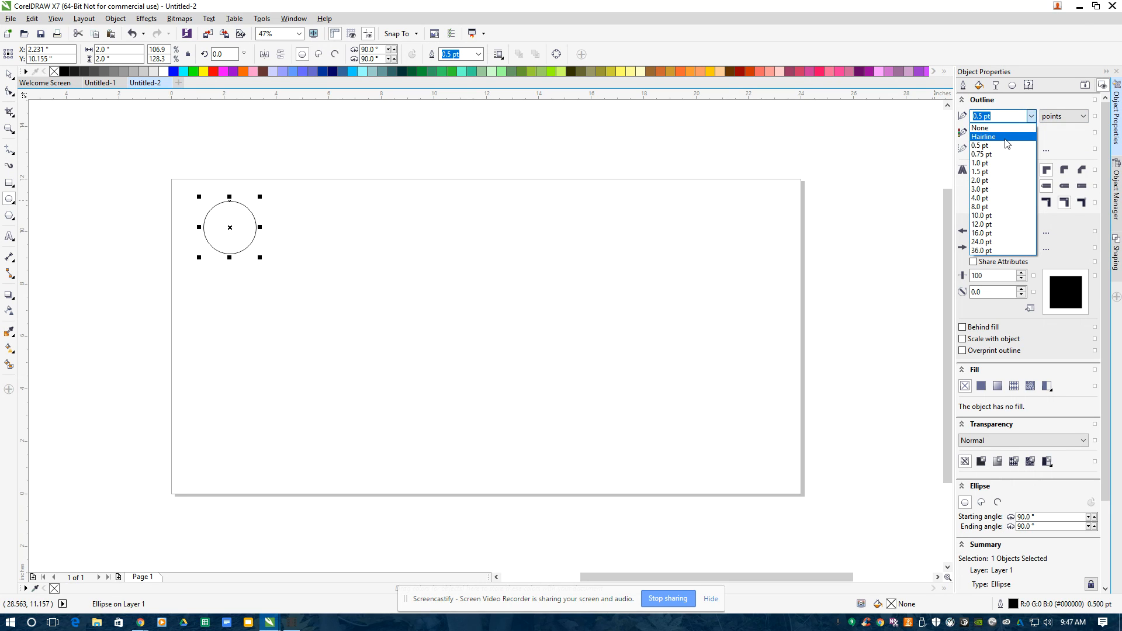
click(985, 136)
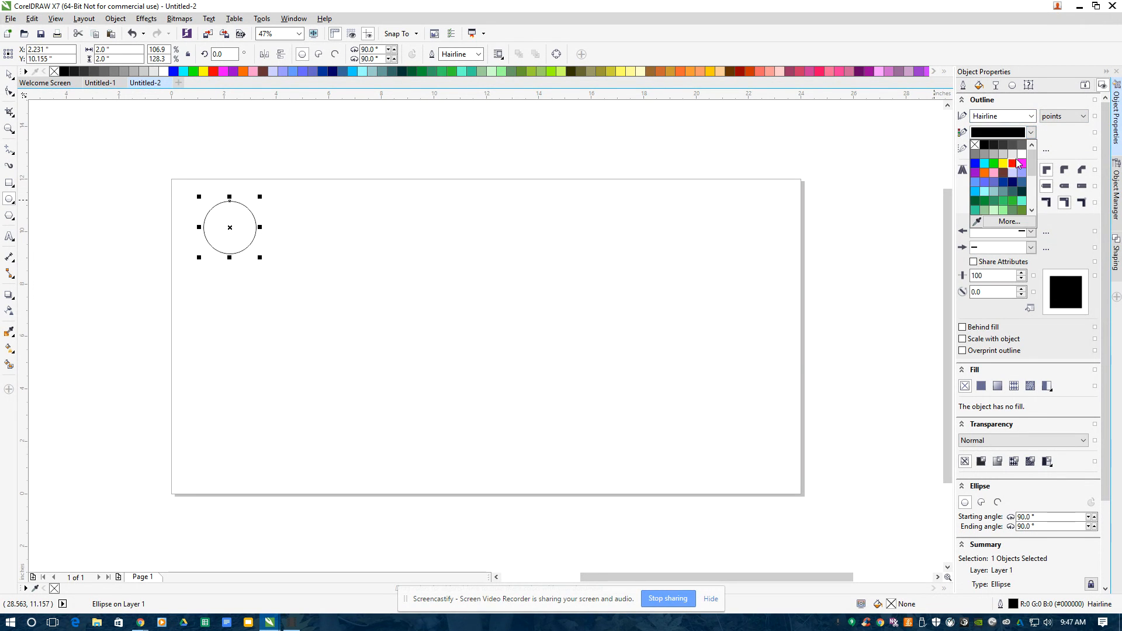
click(1012, 163)
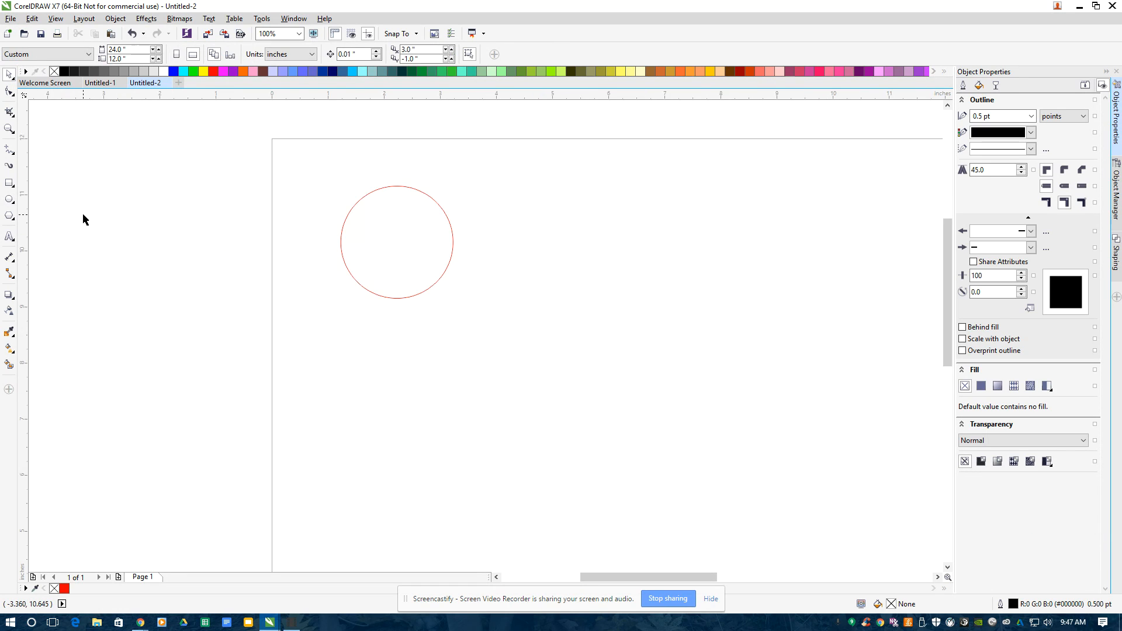
text(200)
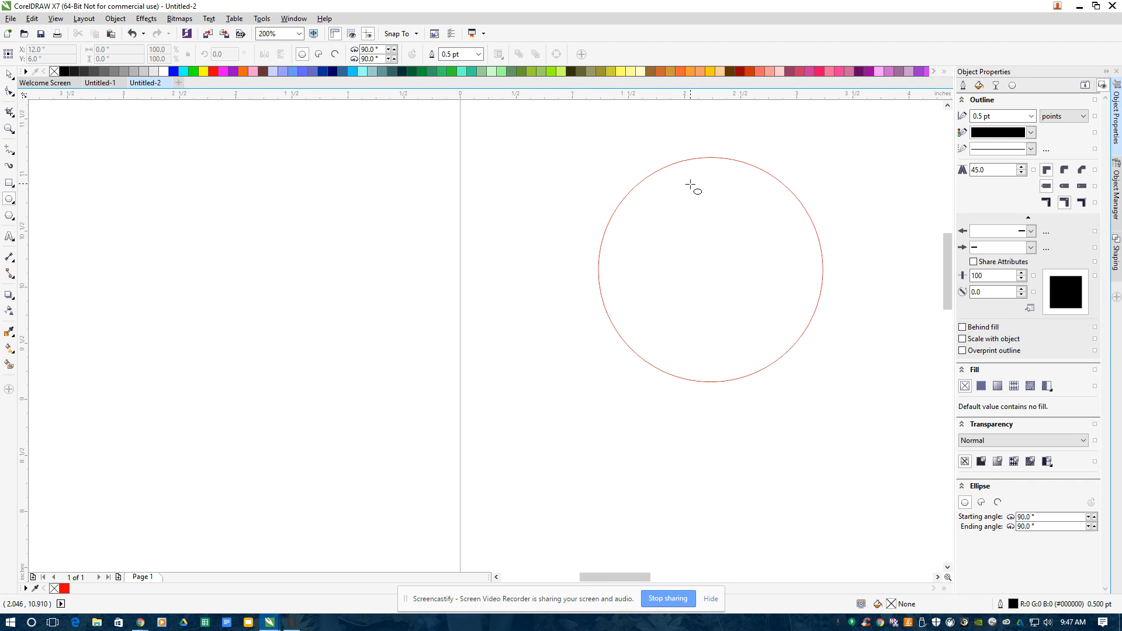
- Draw a small circle inside the top of the big circle with a red Hairline outline
drag(692, 184, 741, 222)
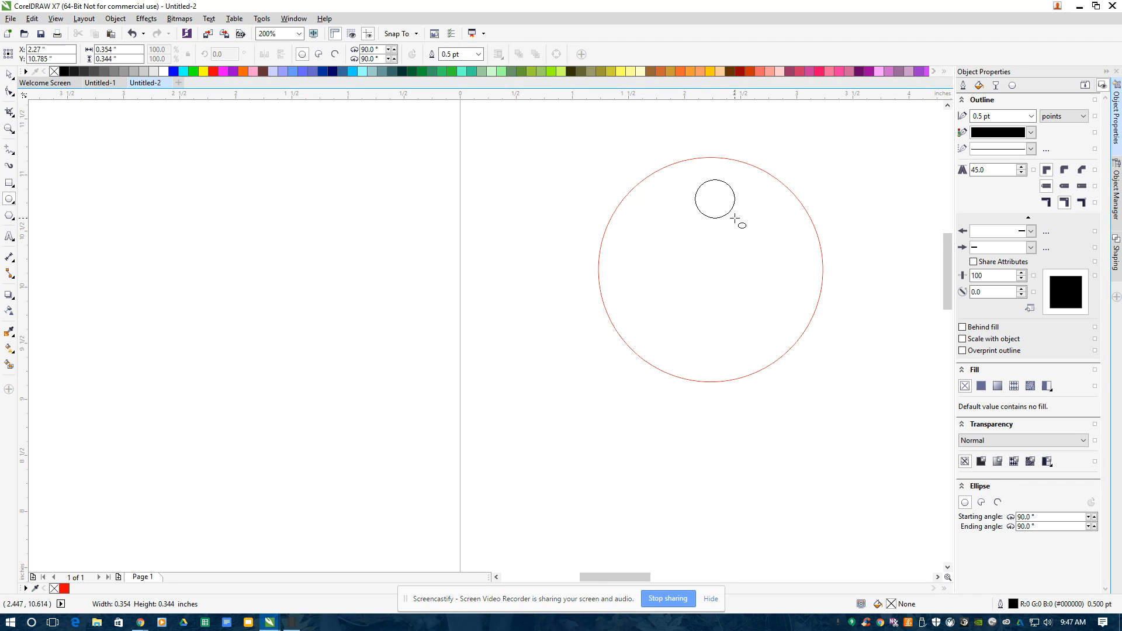
click(1031, 116)
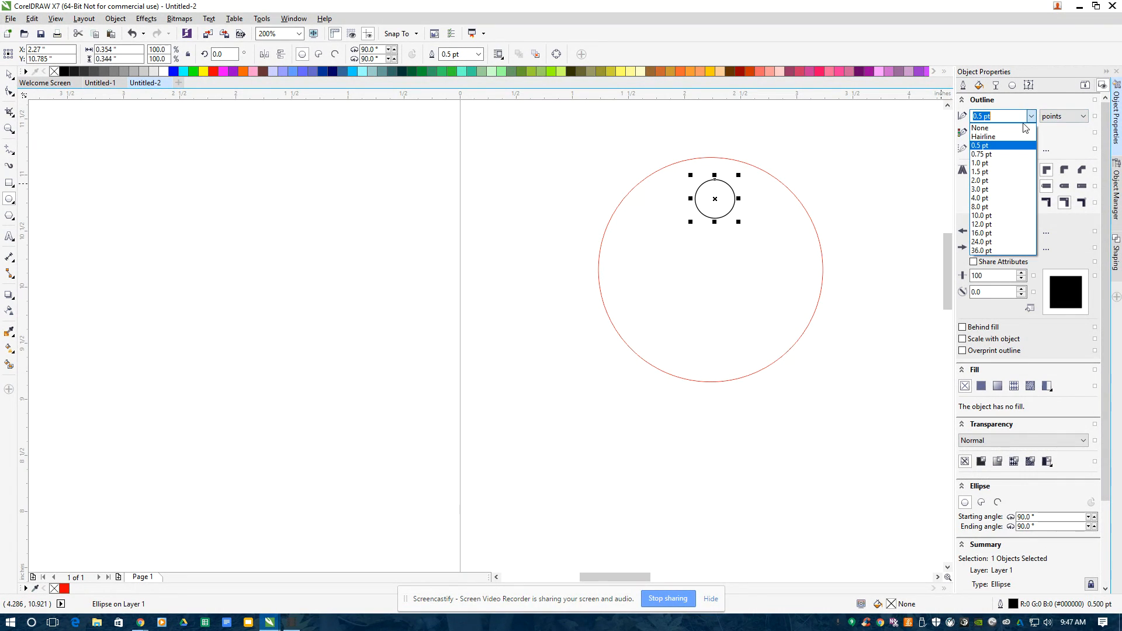
click(984, 137)
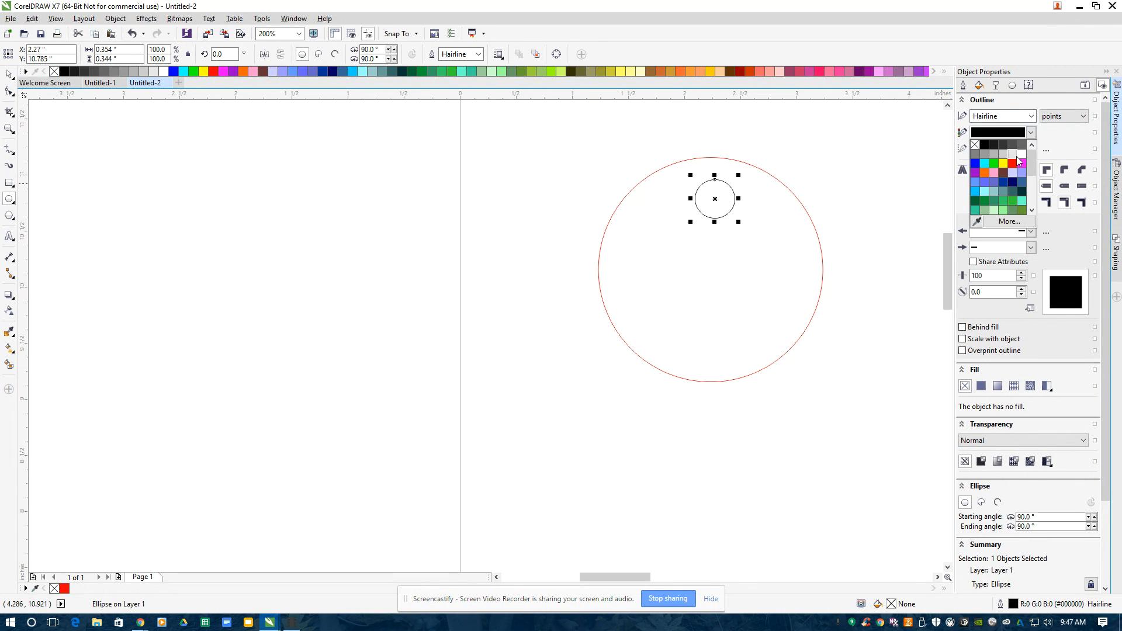
click(1010, 164)
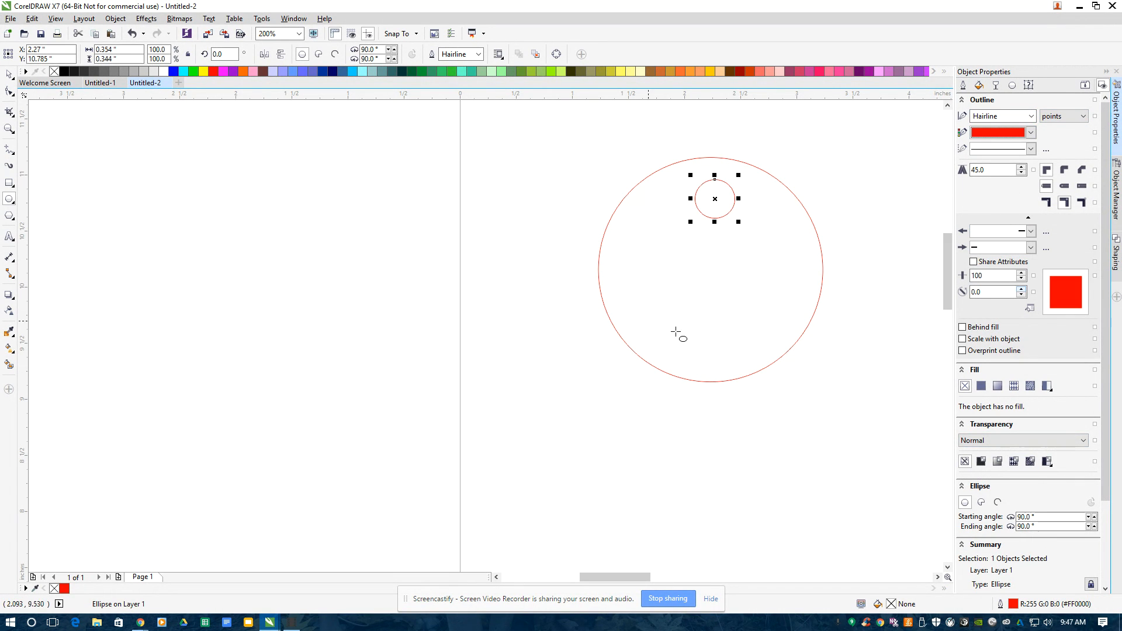
mouse_move(11, 237)
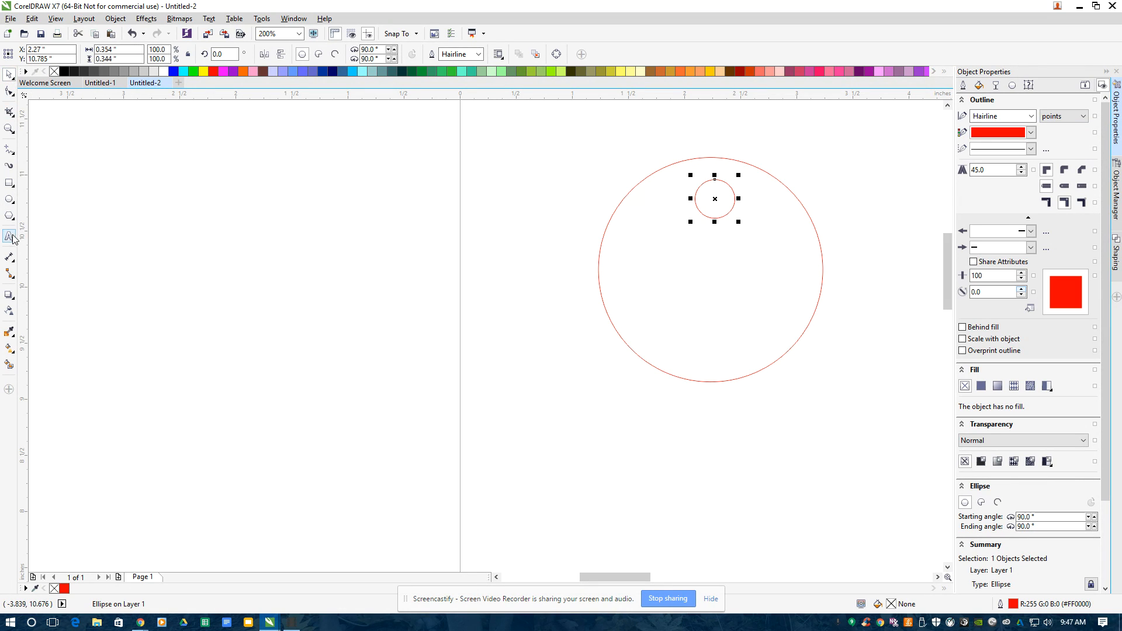
- Add the text 'Colfax High' inside the large circle with the Text tool
click(9, 236)
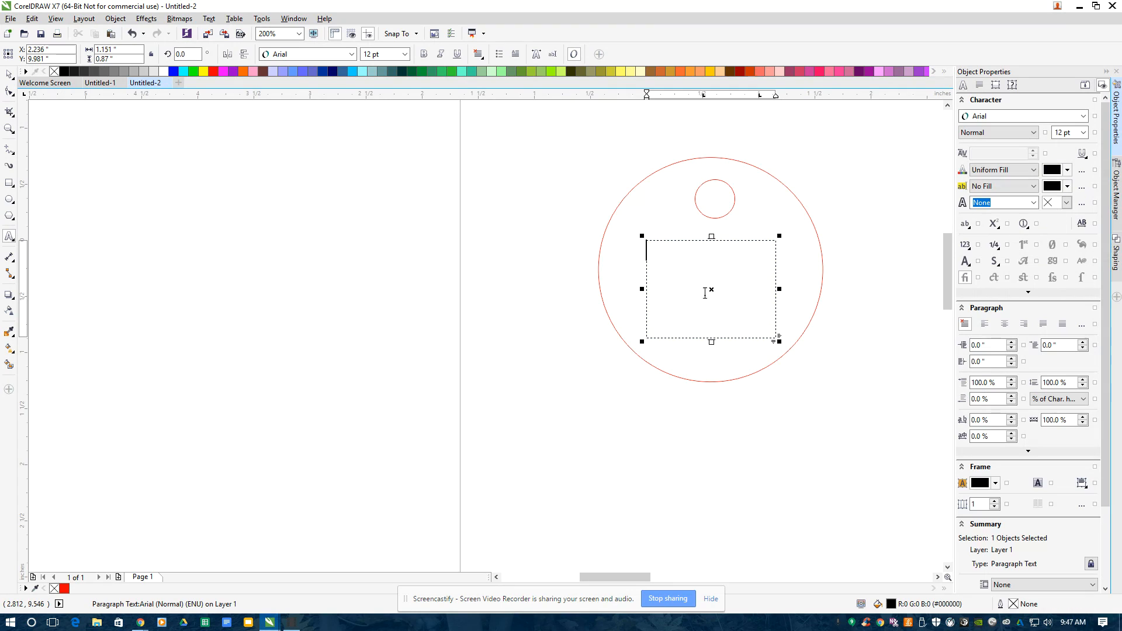
text(C)
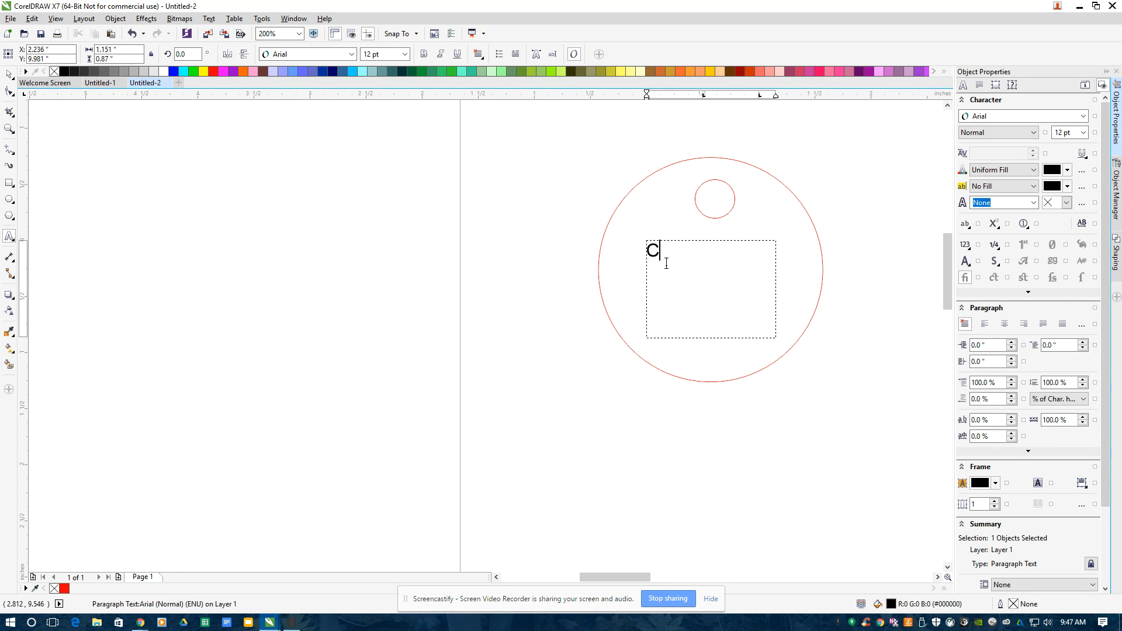
text(olfax H)
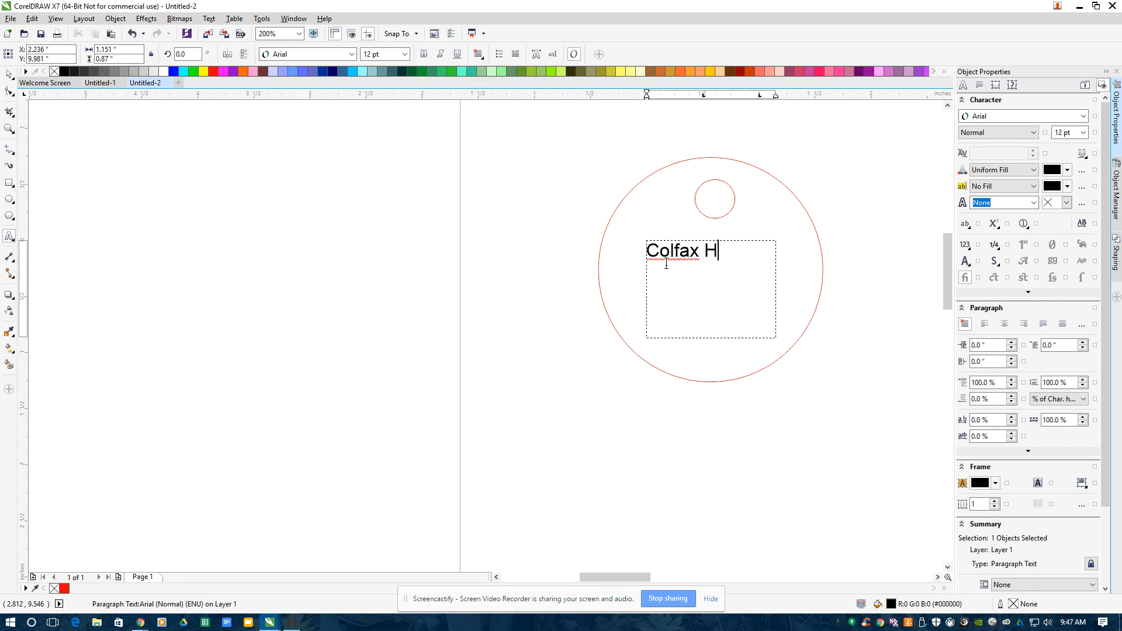
text(igh)
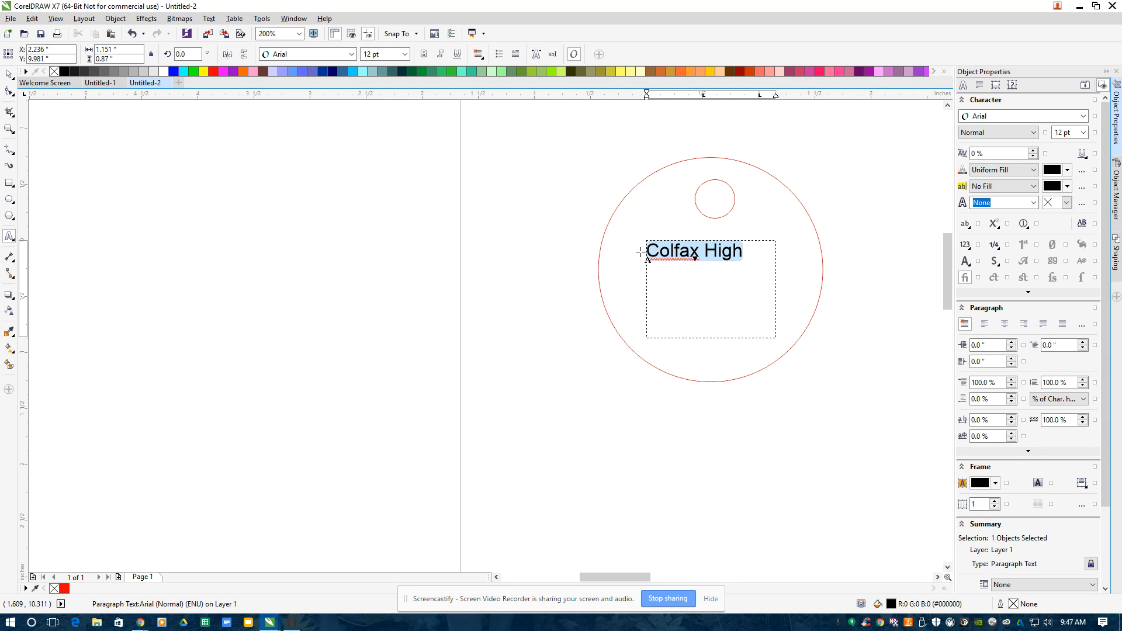
- Set the 'Colfax High' text to BankGothic Lt BT at a larger font size
click(351, 54)
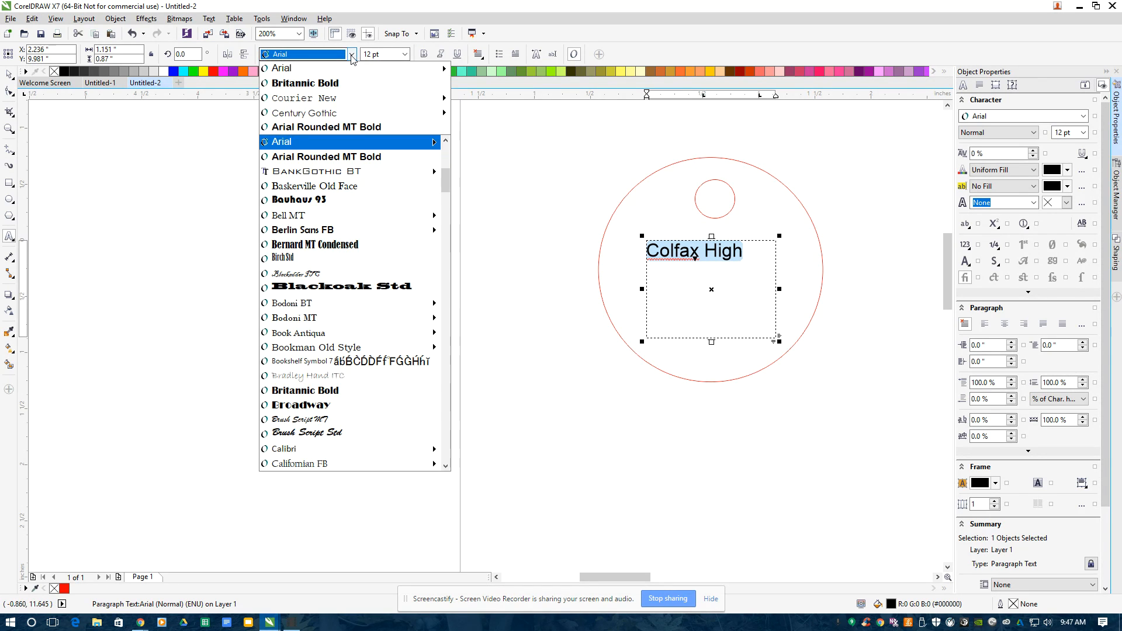
click(313, 171)
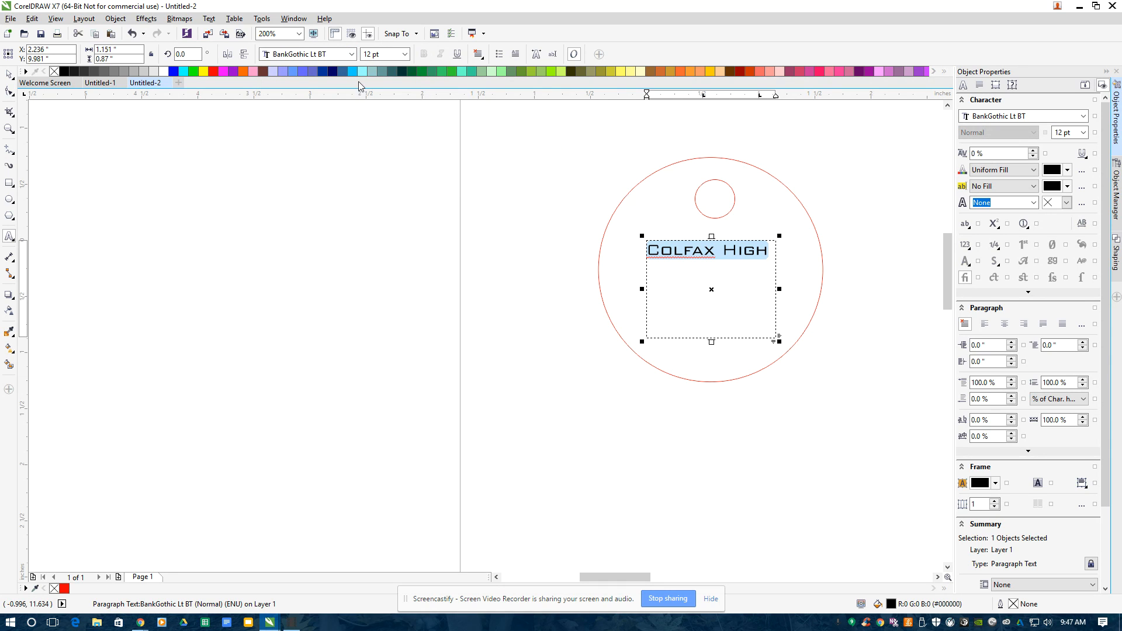
click(404, 54)
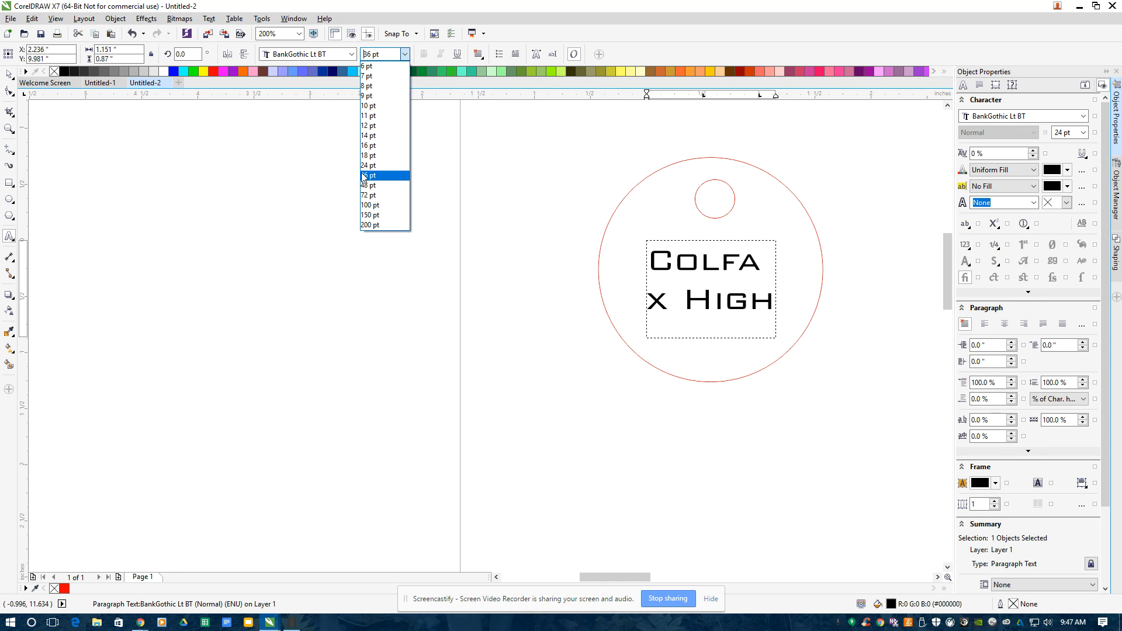
click(368, 155)
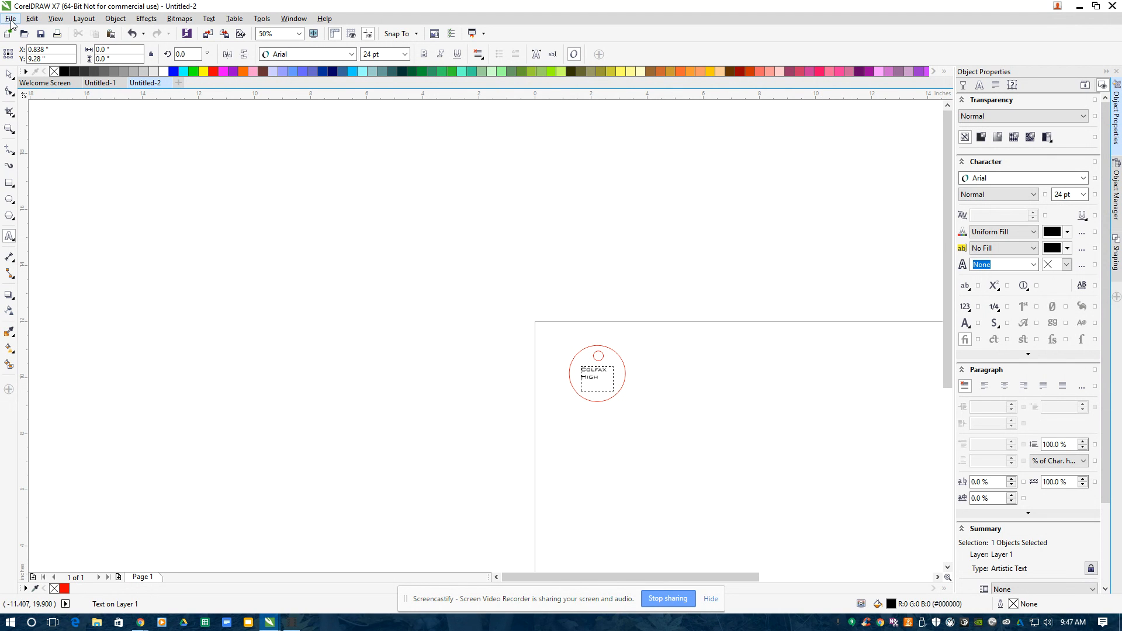
- Save the drawing as 'keychain' in the AG folder on the TOPSAW (D:) drive
click(10, 18)
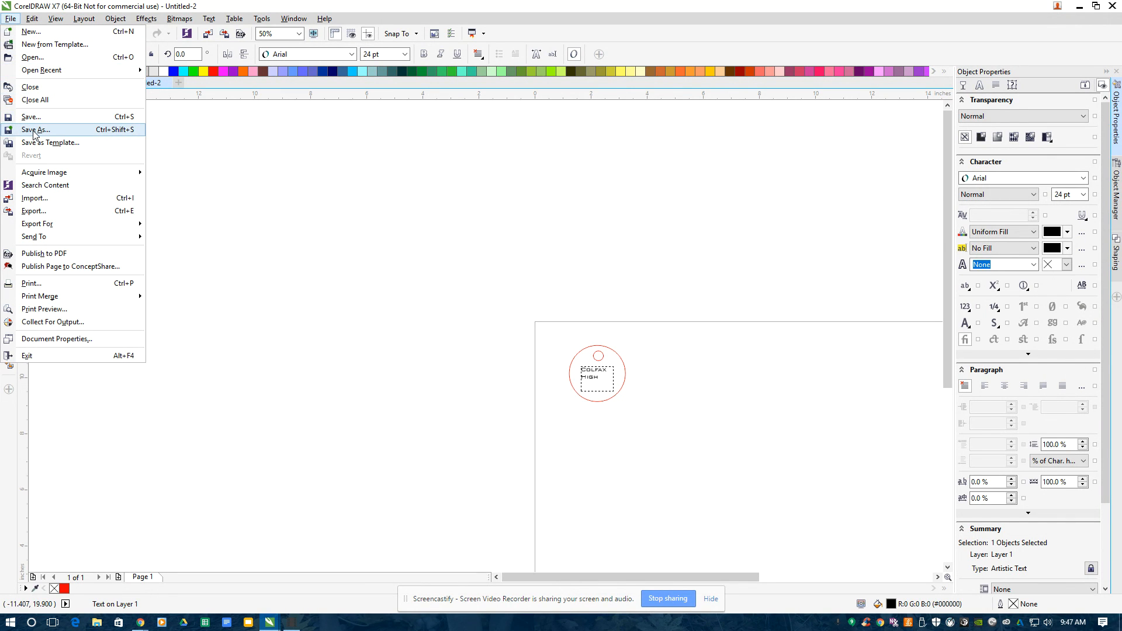
click(36, 130)
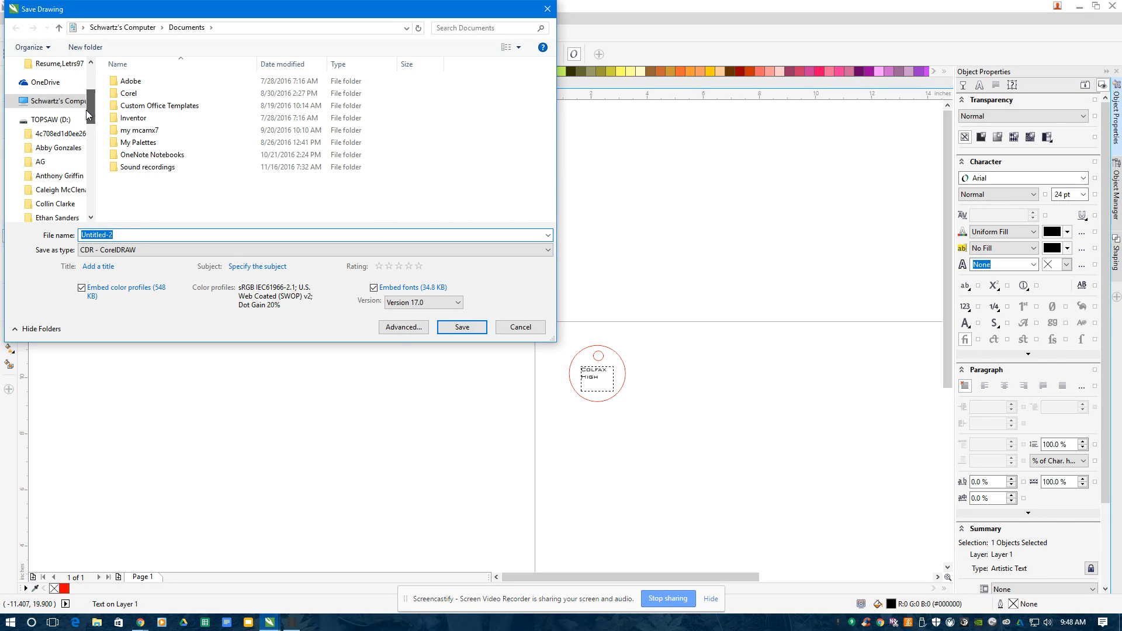
click(49, 119)
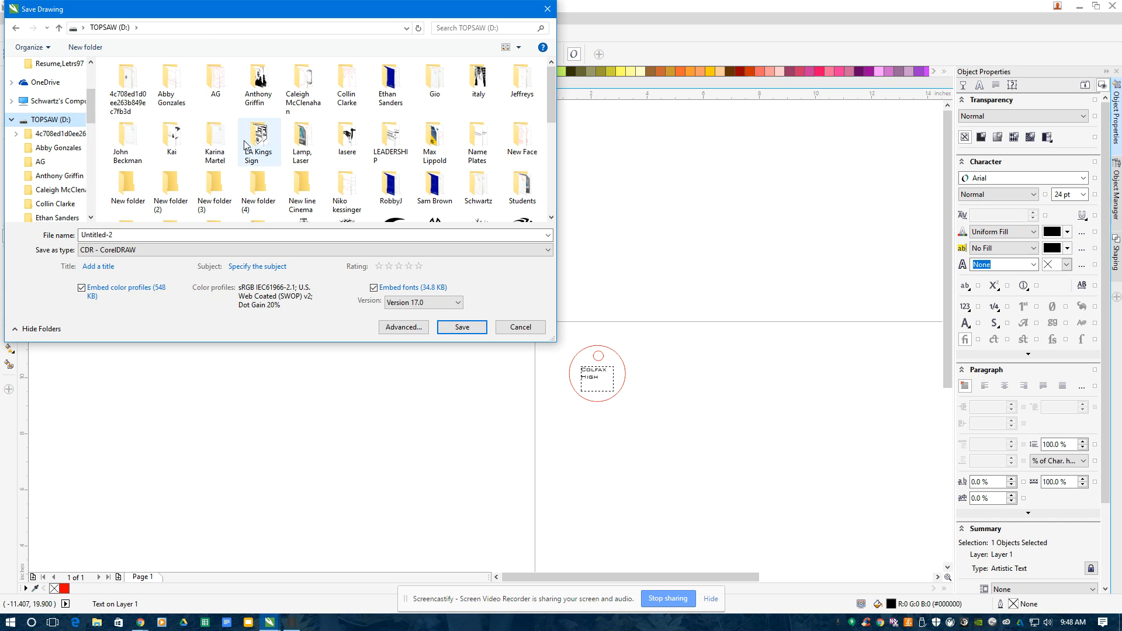
click(302, 85)
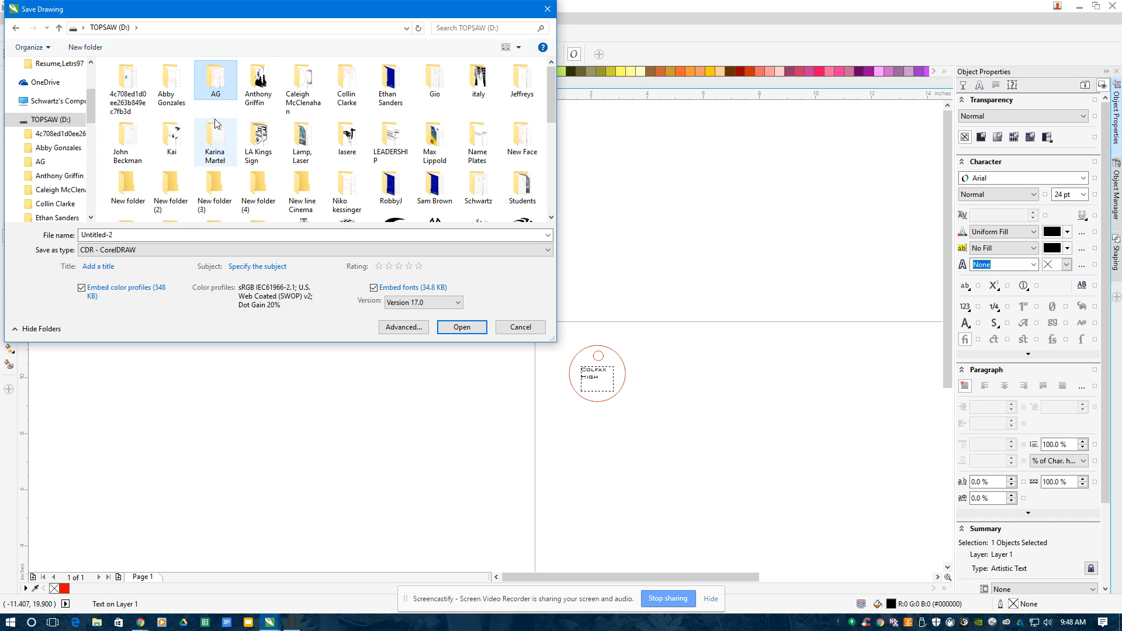
double_click(216, 81)
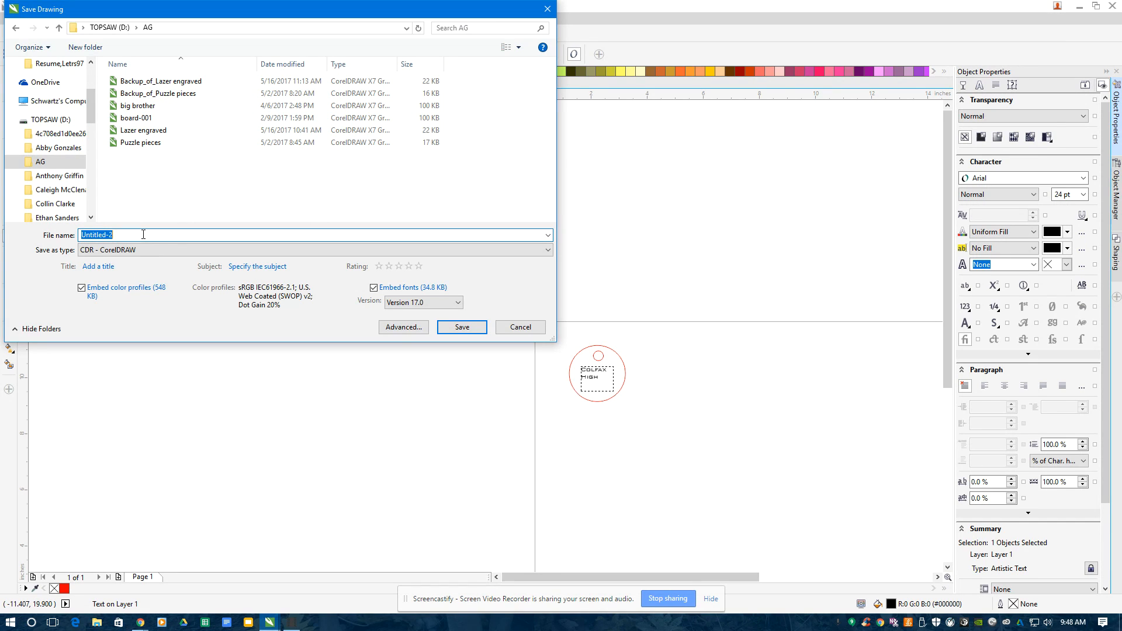
text(key)
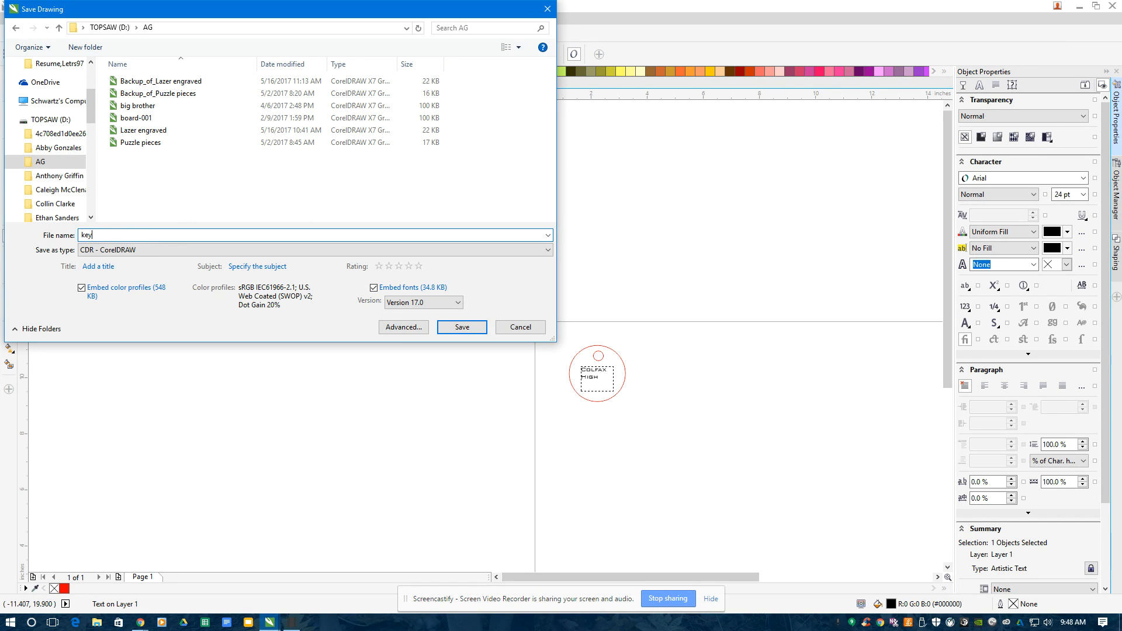
text(chain)
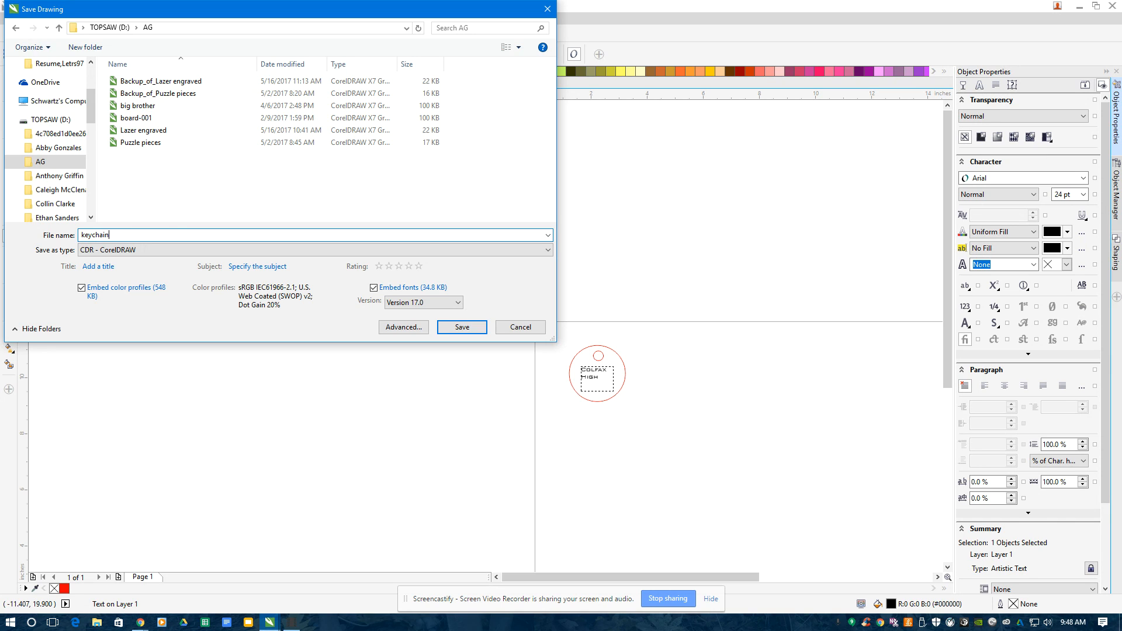
click(461, 327)
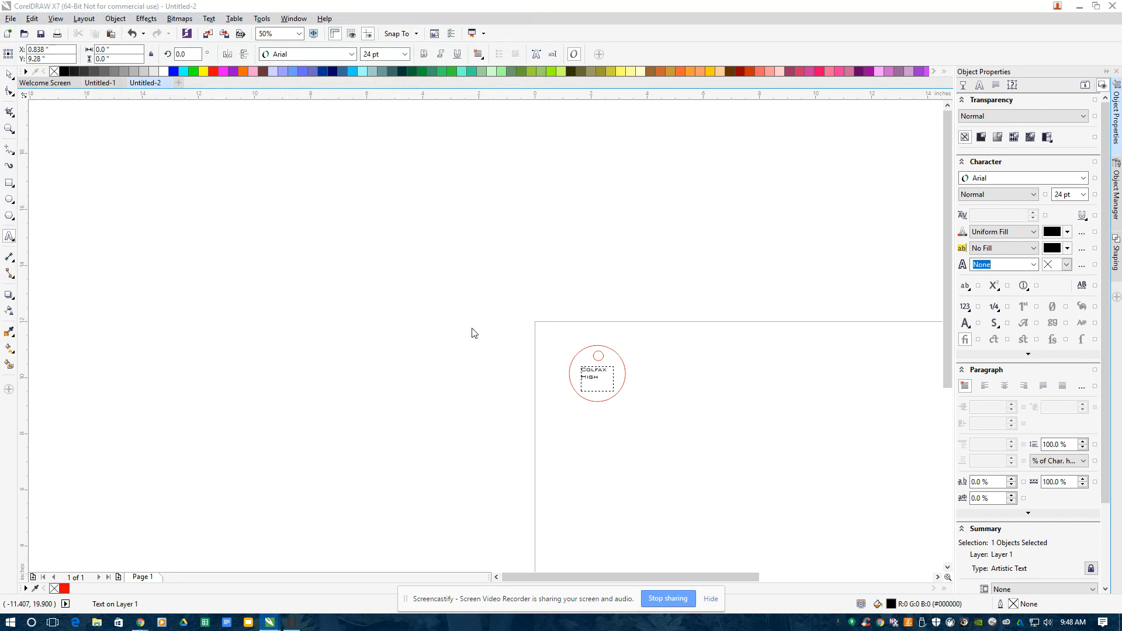
click(149, 82)
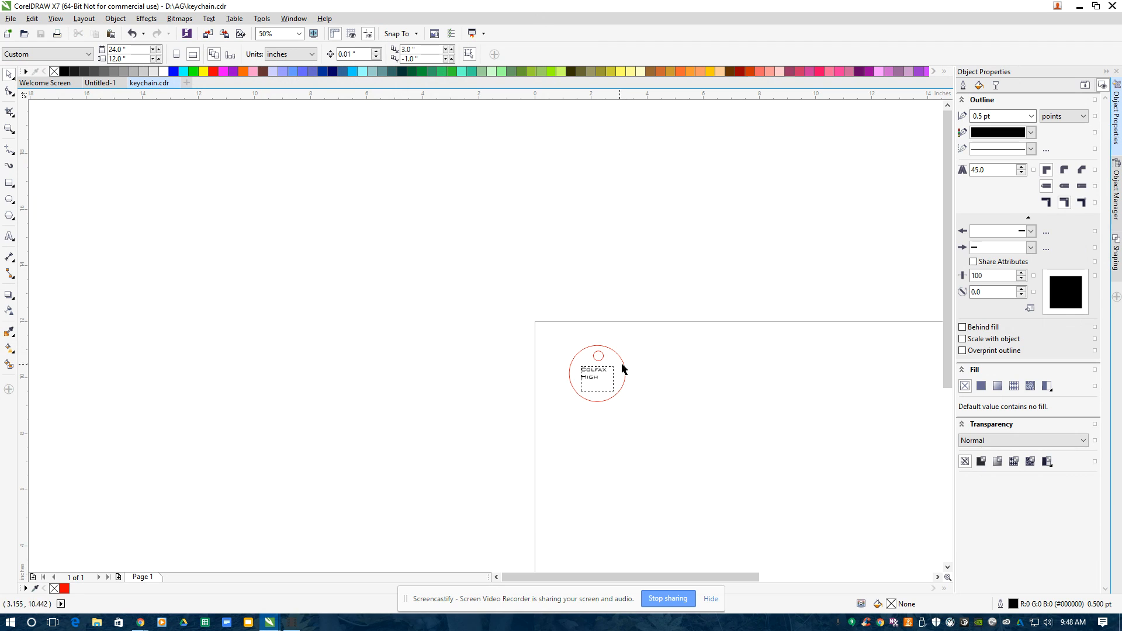
mouse_move(612, 358)
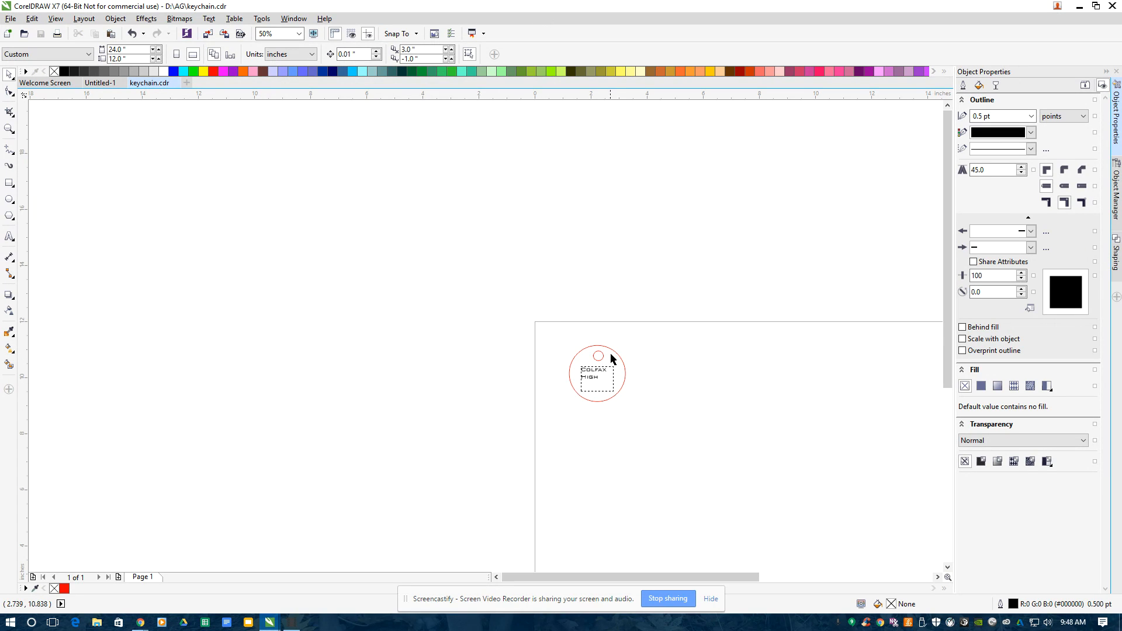
mouse_move(612, 370)
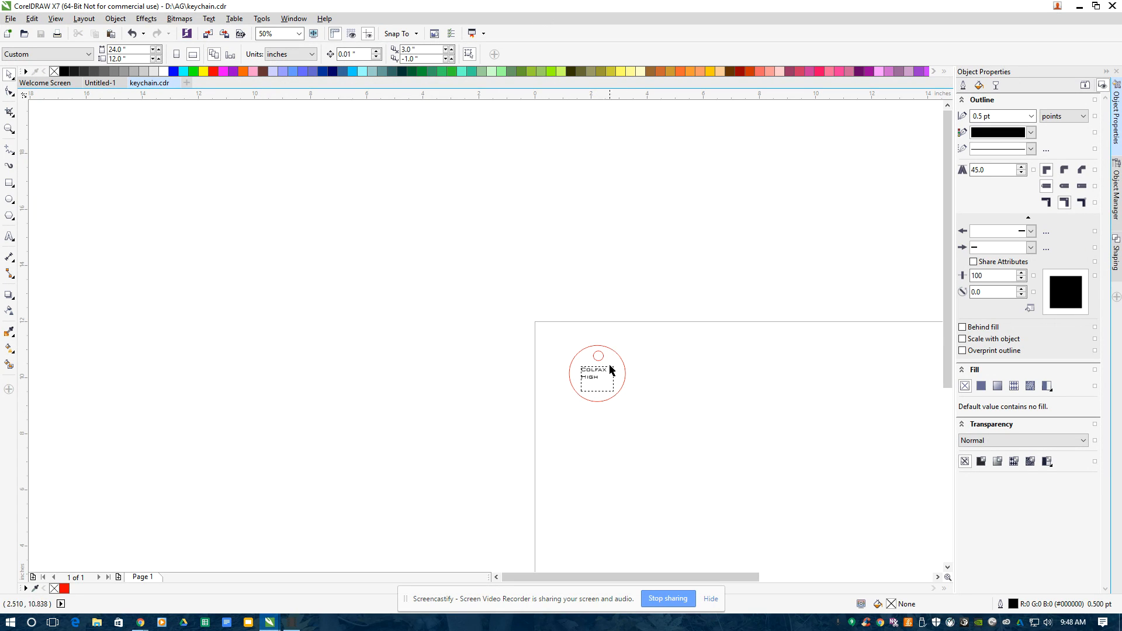
mouse_move(491, 420)
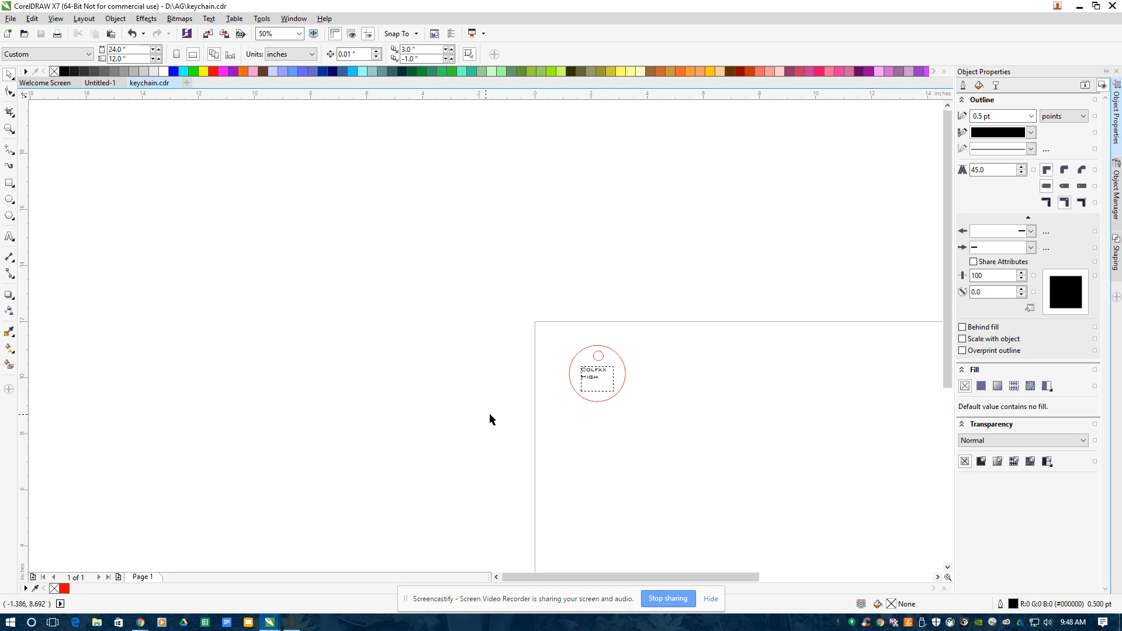
mouse_move(500, 385)
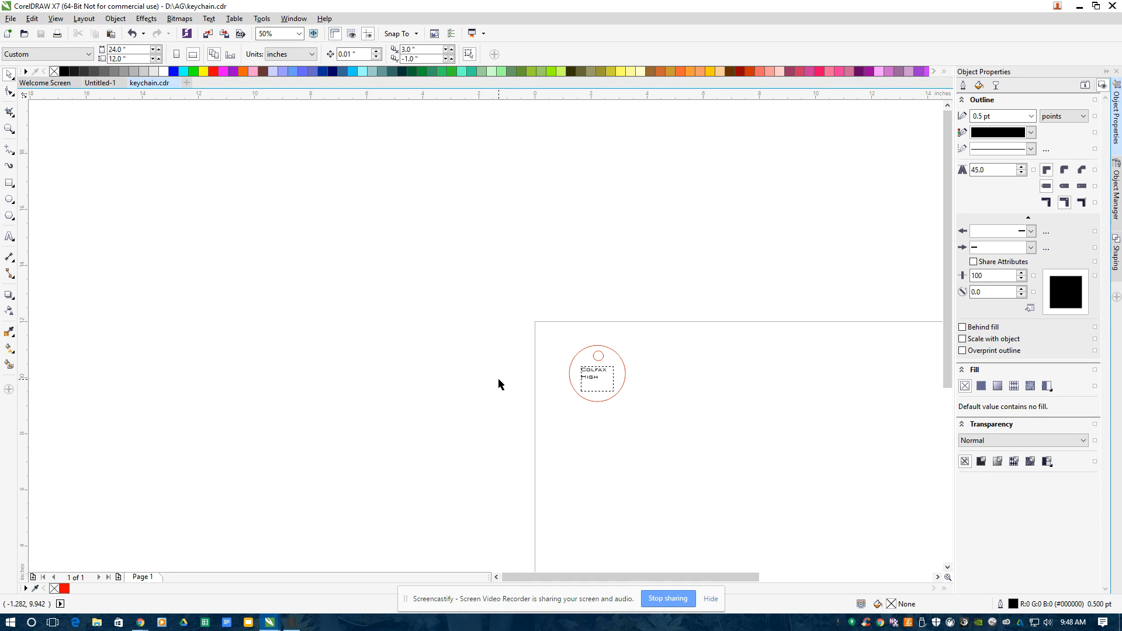
mouse_move(493, 358)
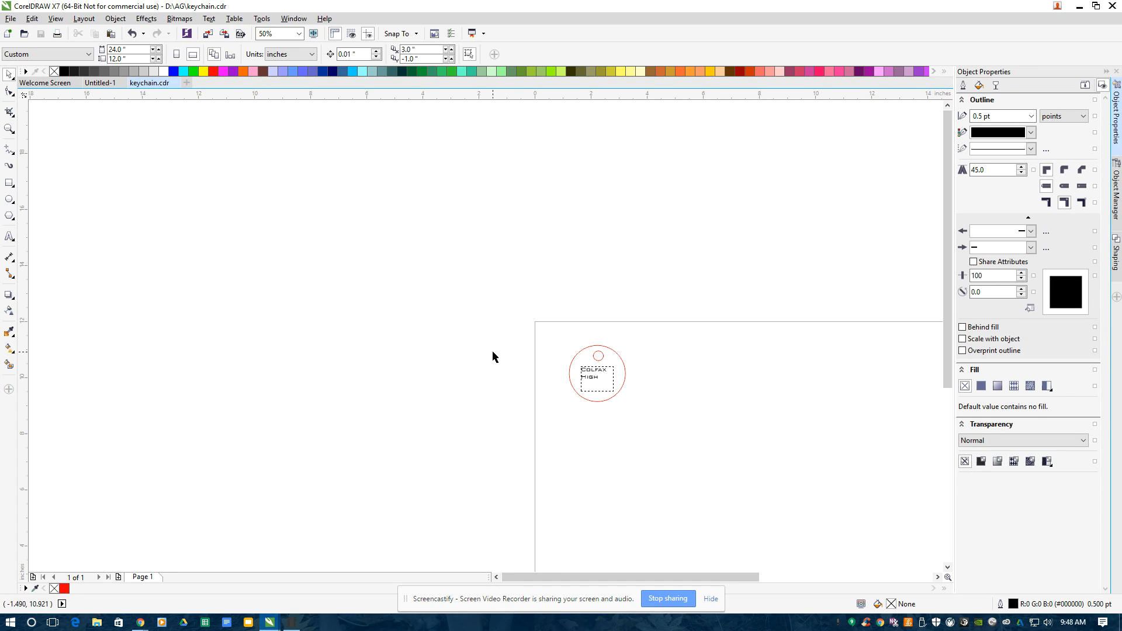
mouse_move(499, 337)
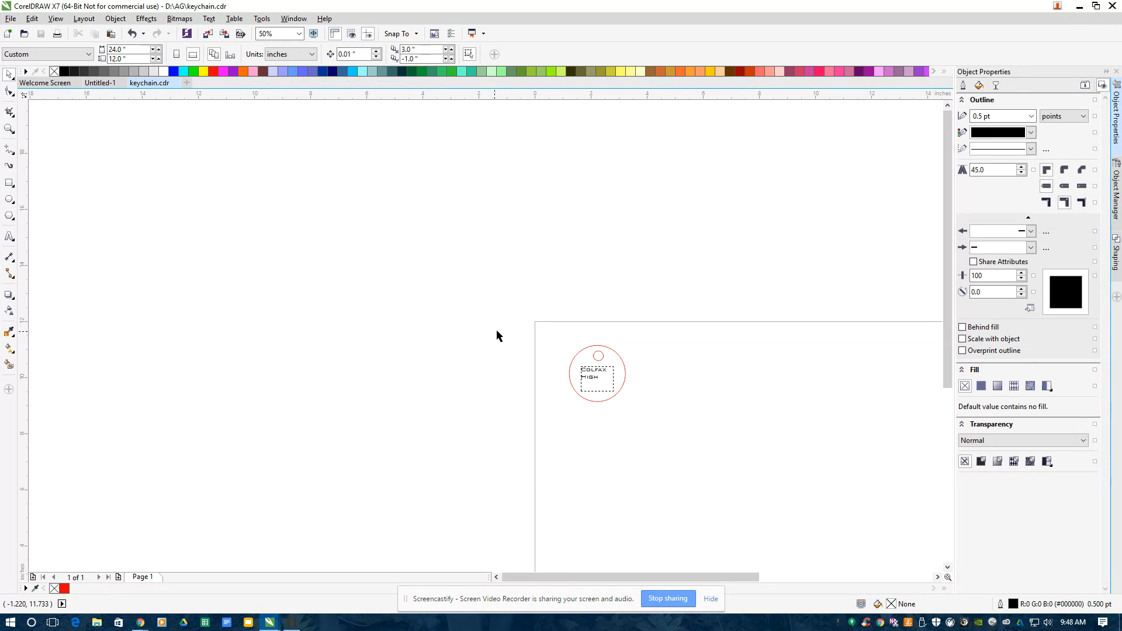